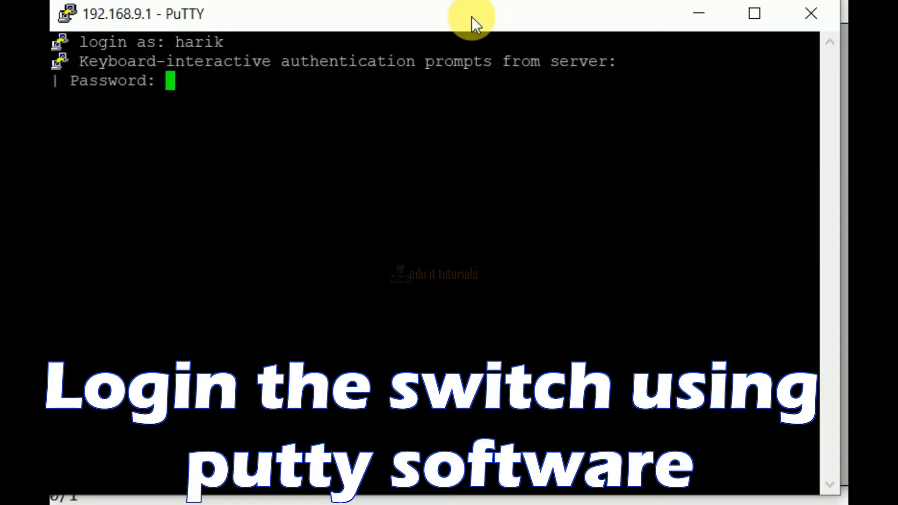
# Submit the password to log in to CoreSwitch1 and begin a show cdp command
pyautogui.press('Return')
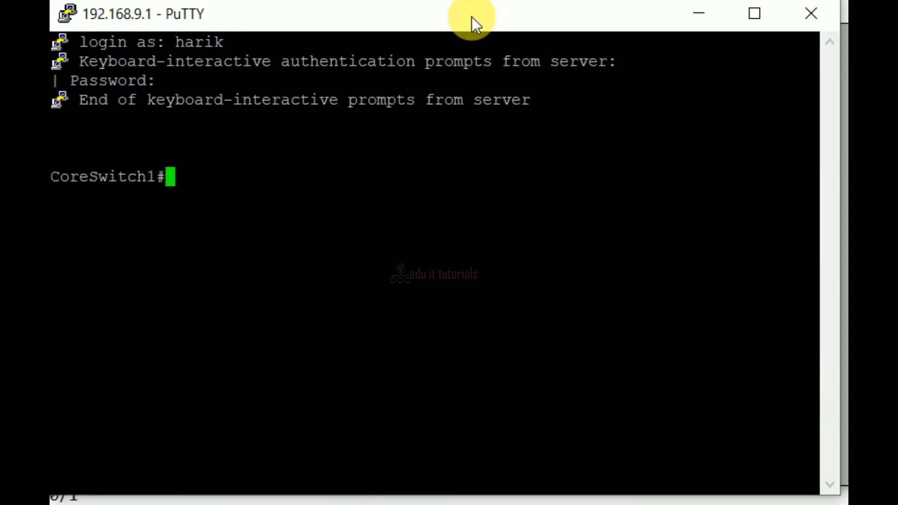
pyautogui.write('sh cdp')
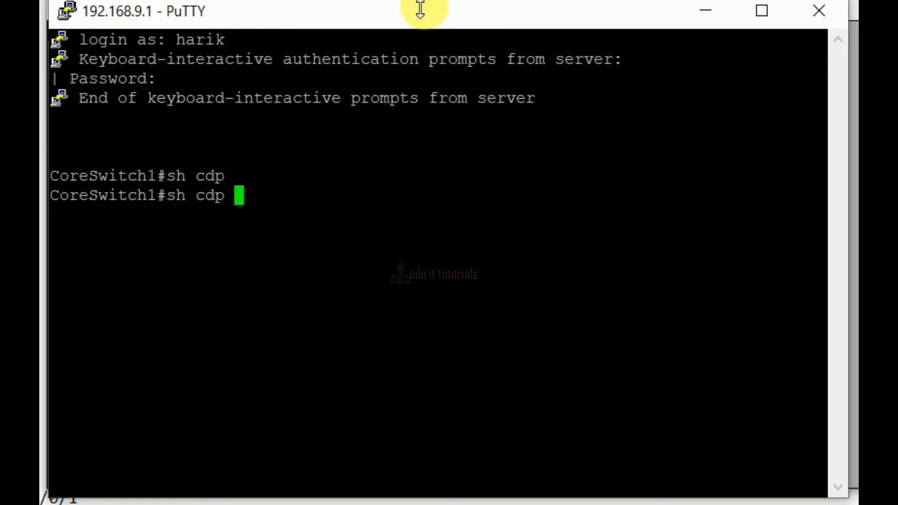
# Run 'show cdp neighbors' to list the eight neighbouring switches
pyautogui.press('Return')
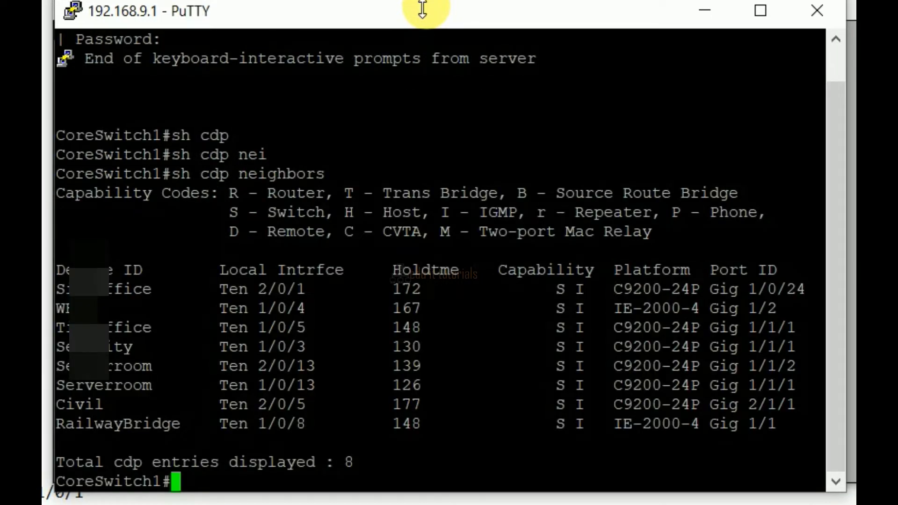
pyautogui.write('sh')
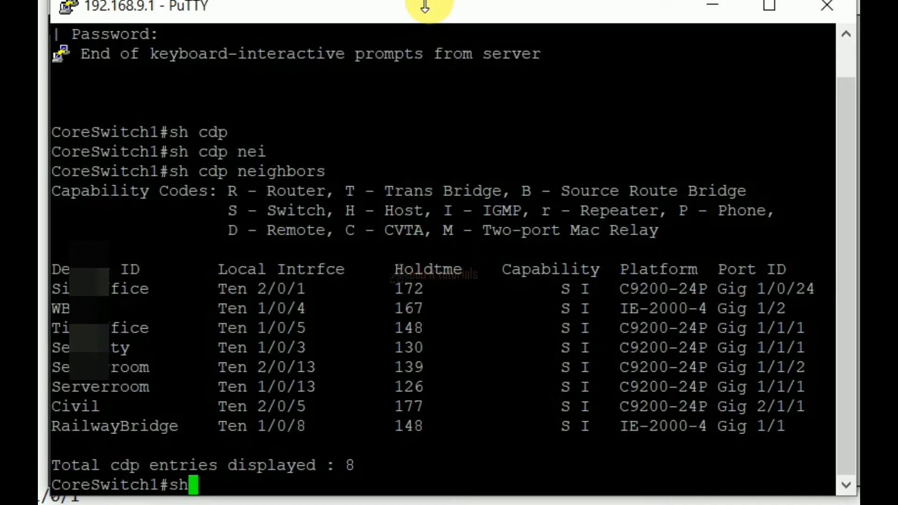
pyautogui.write('cdp neighbors')
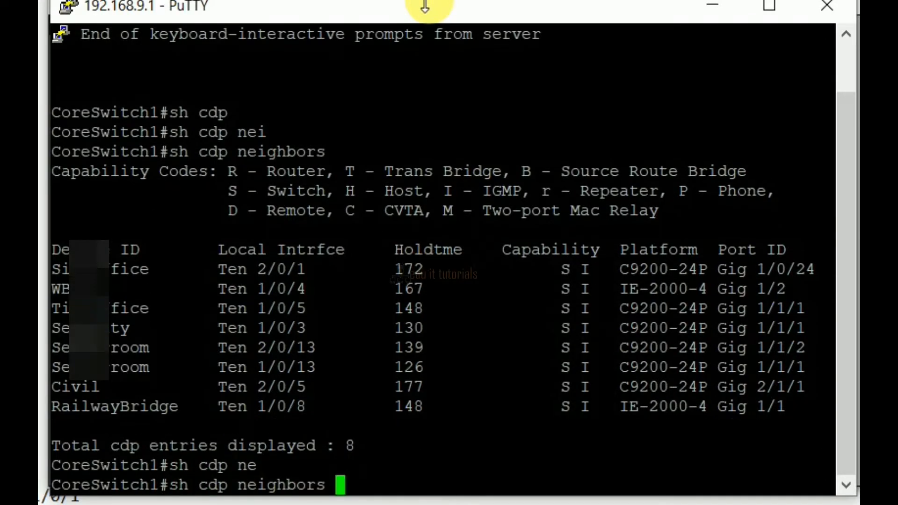
# Page through 'show cdp neighbors detail' for all eight neighbours' IPs and IOS versions
pyautogui.write('detail')
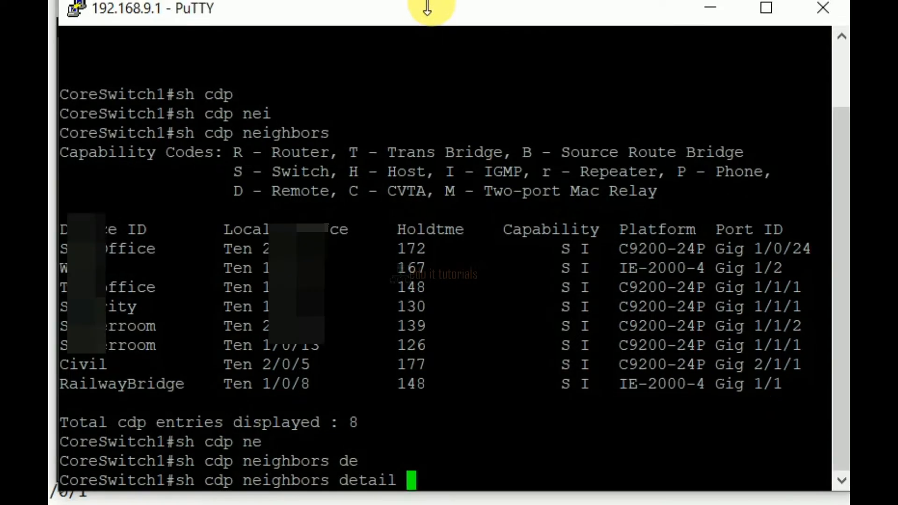
pyautogui.press('Return')
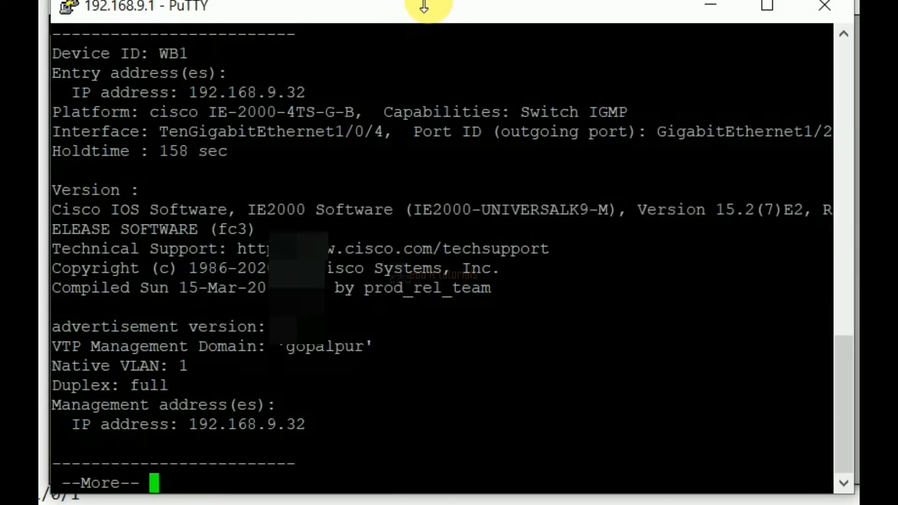
pyautogui.press('space')
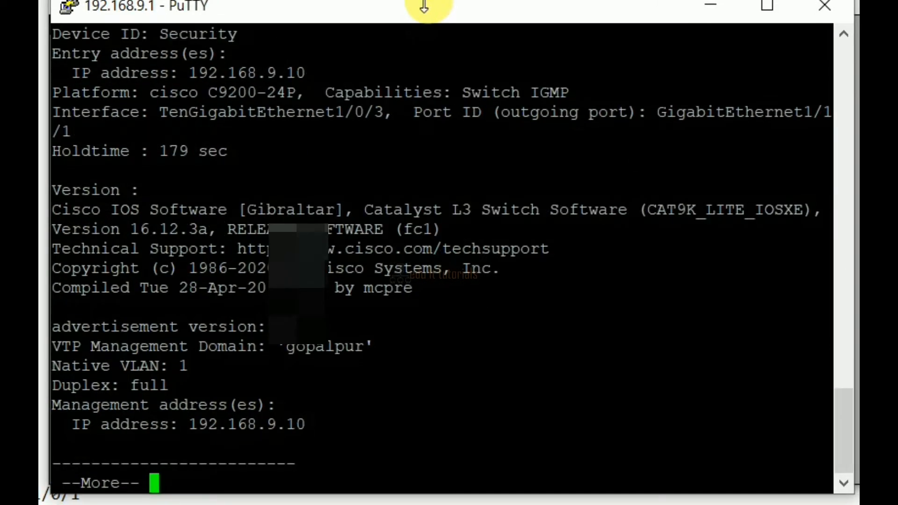
pyautogui.press('space')
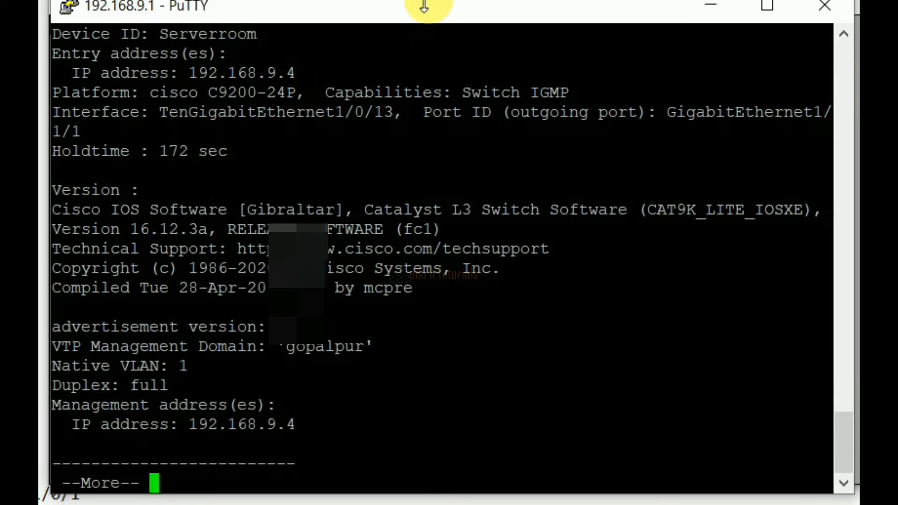
pyautogui.press('space')
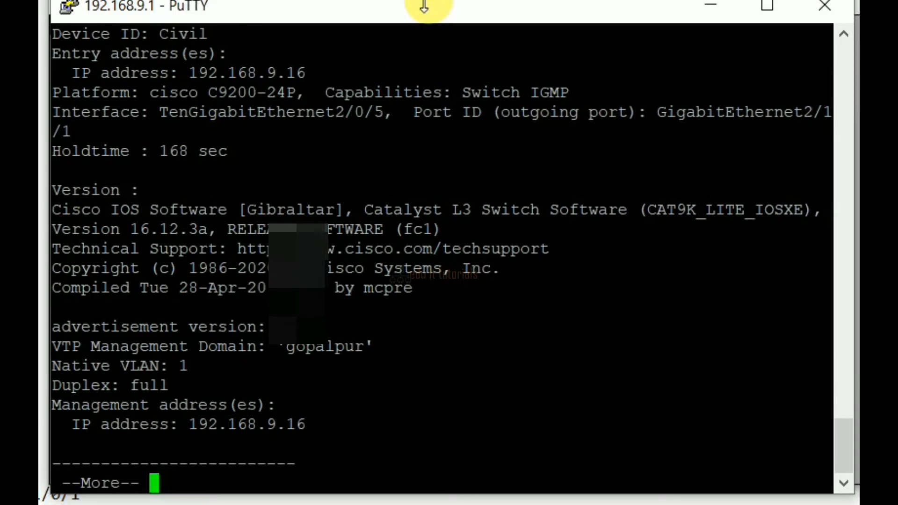
pyautogui.press('space')
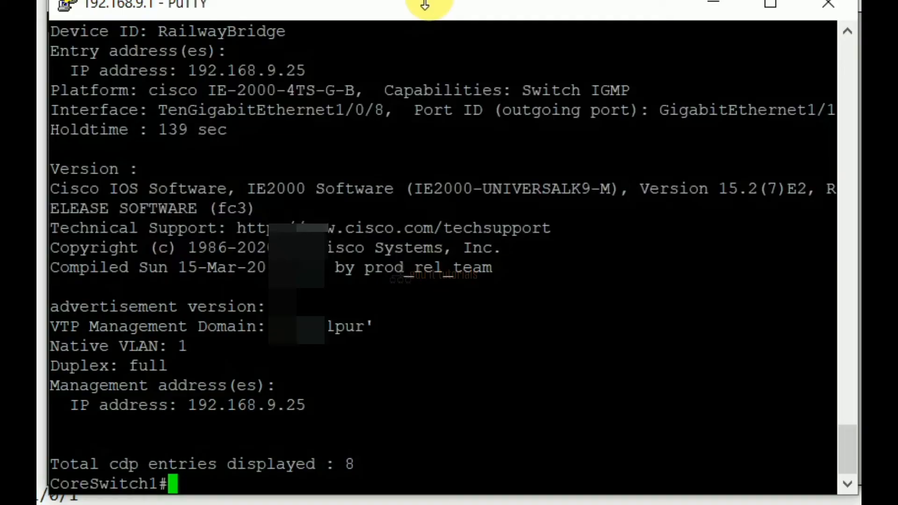
# Run 'show ip interface brief' and page through every VLAN and port status
pyautogui.write('sh')
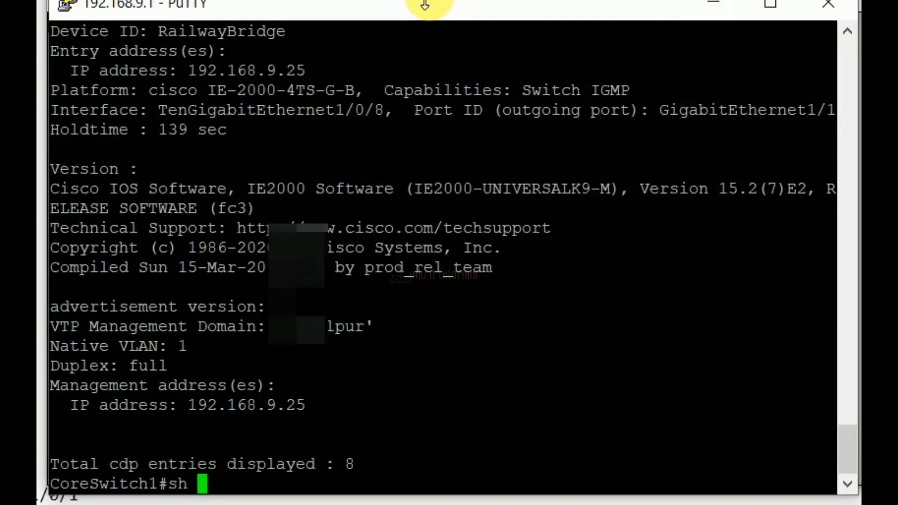
pyautogui.write('ip int brief')
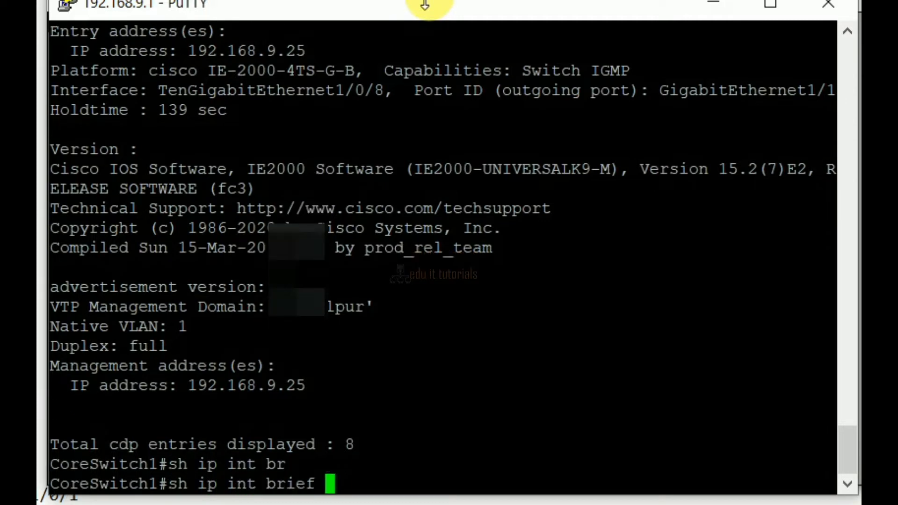
pyautogui.press('Return')
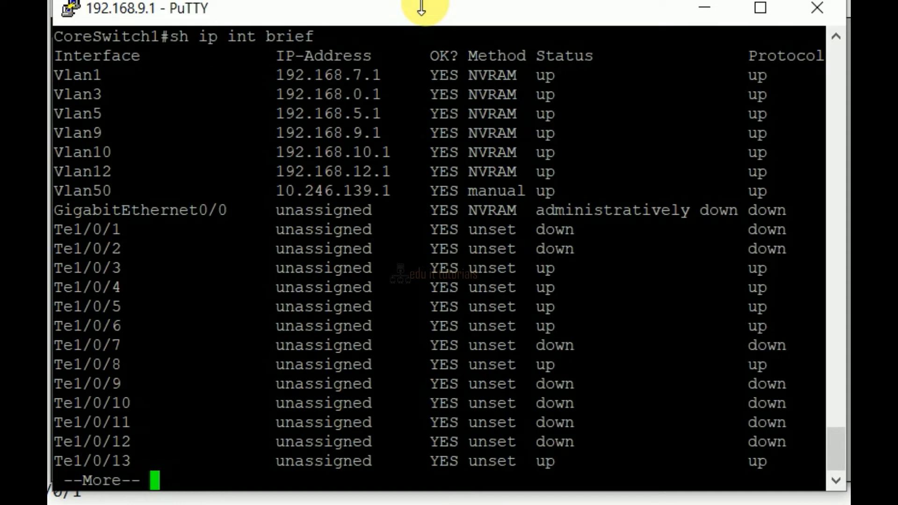
pyautogui.press('space')
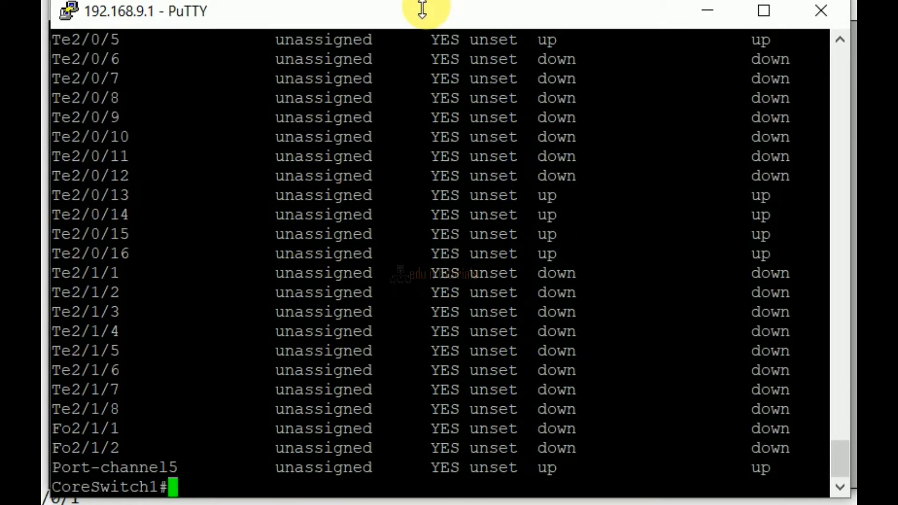
pyautogui.write('sh')
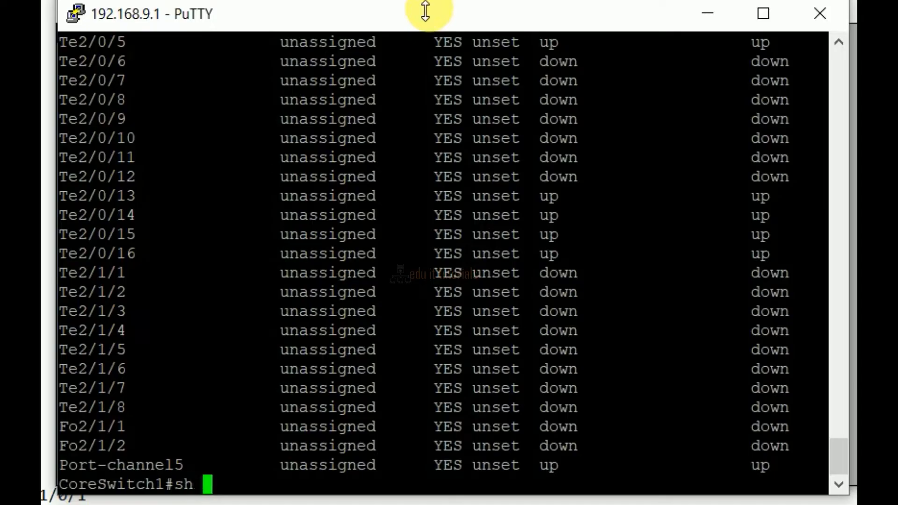
# Type 'sh etherchannel 10 detail', then edit the channel group number to 5
pyautogui.write('etherchannel')
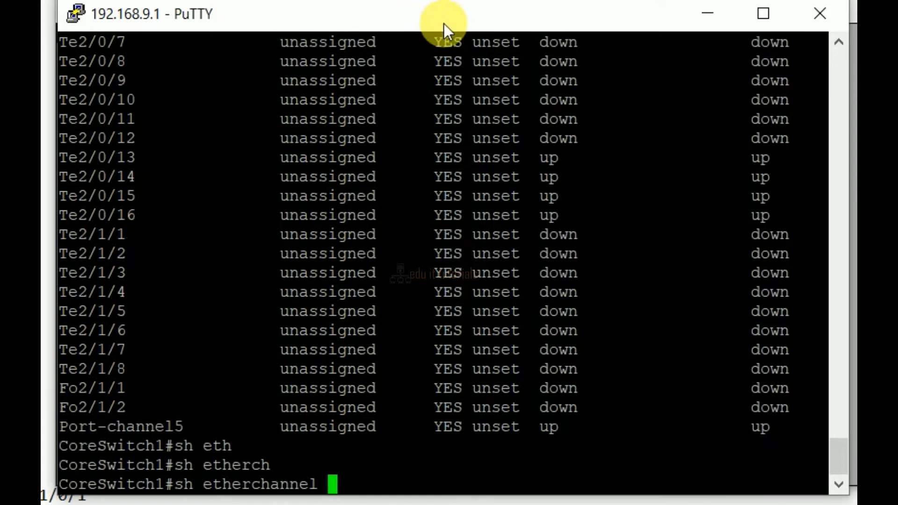
pyautogui.write('10 d')
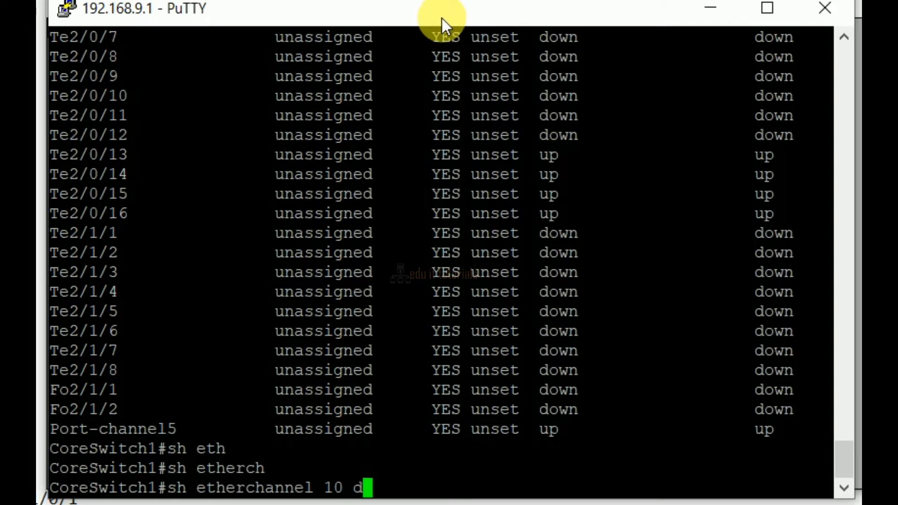
pyautogui.write('tail')
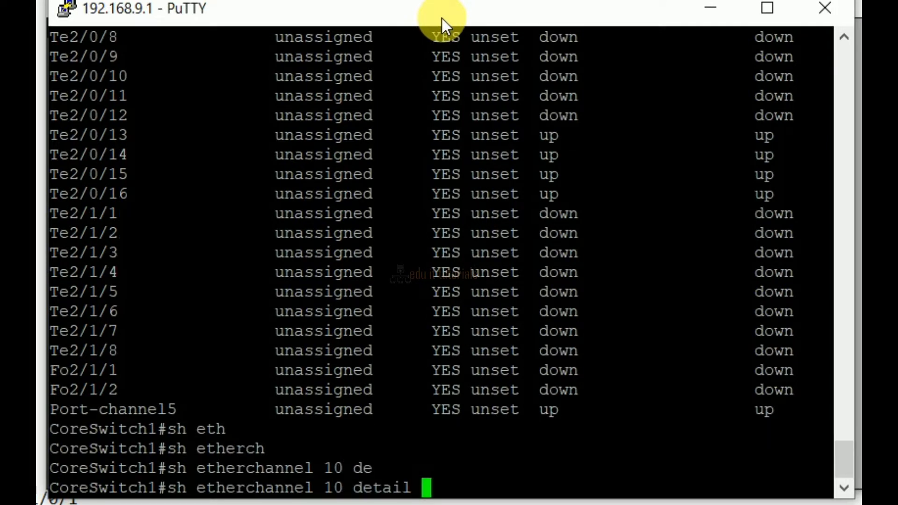
pyautogui.press('Return')
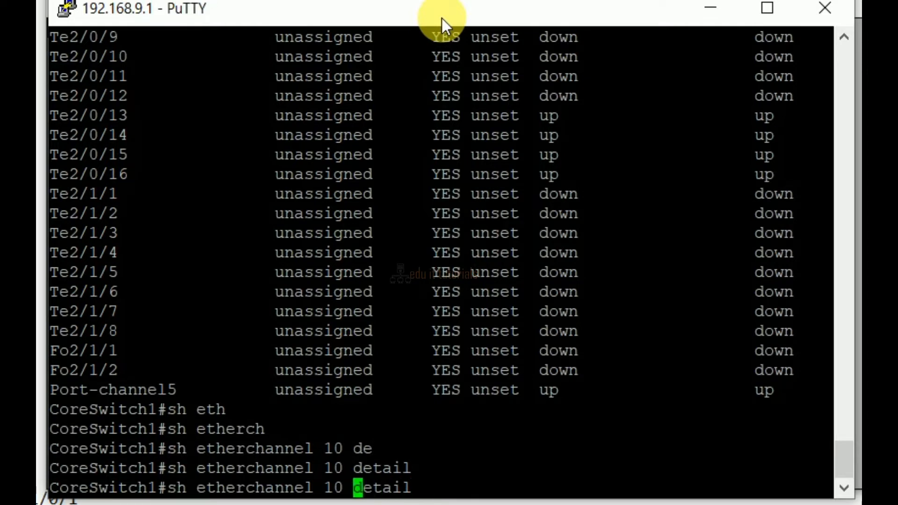
pyautogui.write('5')
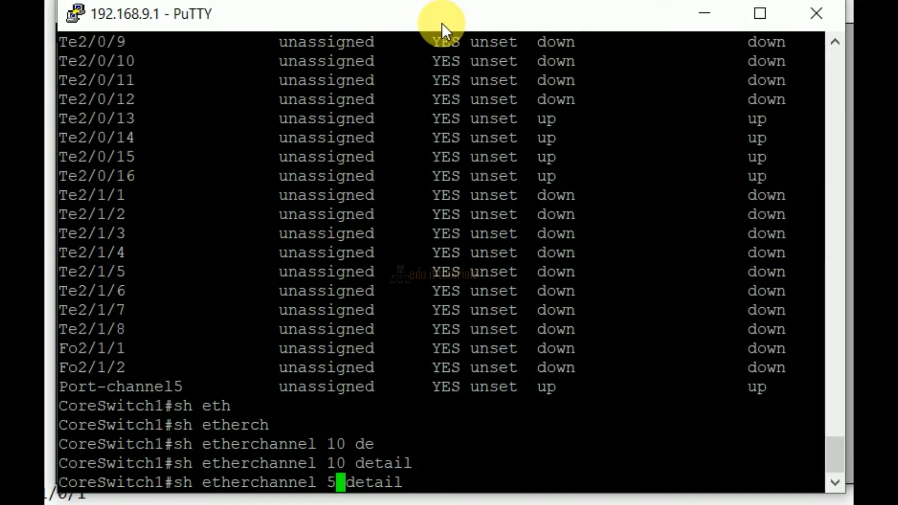
# Run 'show etherchannel 5 detail' and page through Po5's PAgP ports Te1/0/13 and Te2/0/13
pyautogui.press('Return')
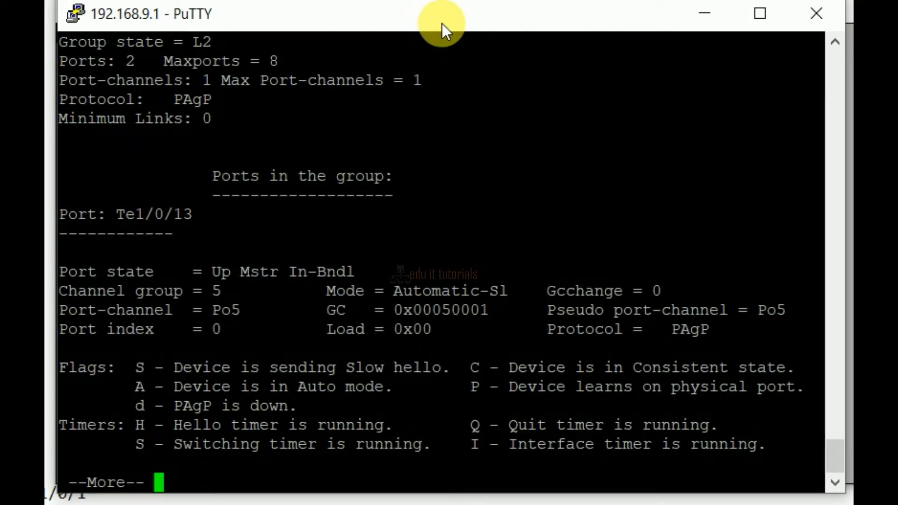
pyautogui.press('space')
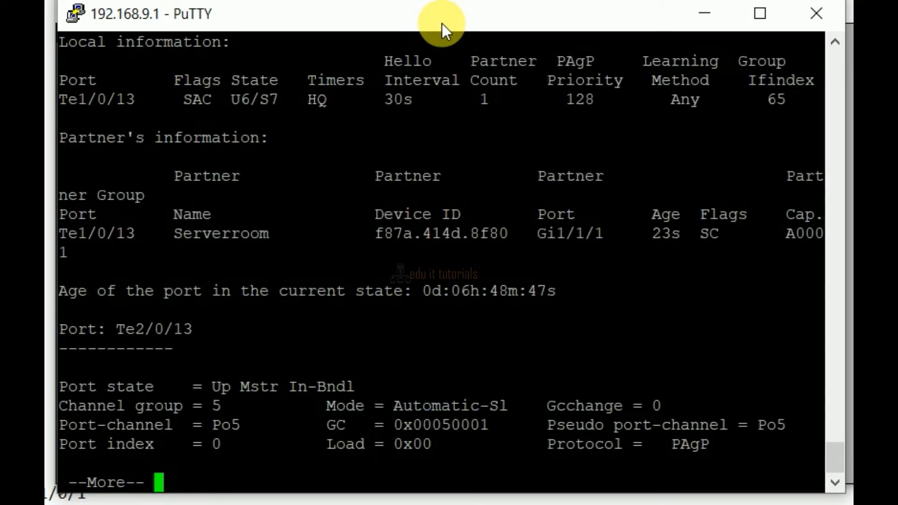
pyautogui.press('space')
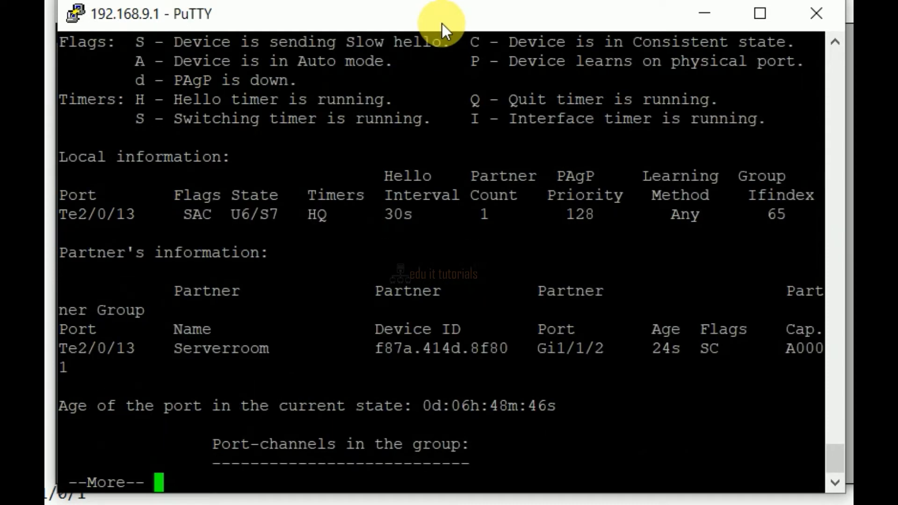
pyautogui.press('space')
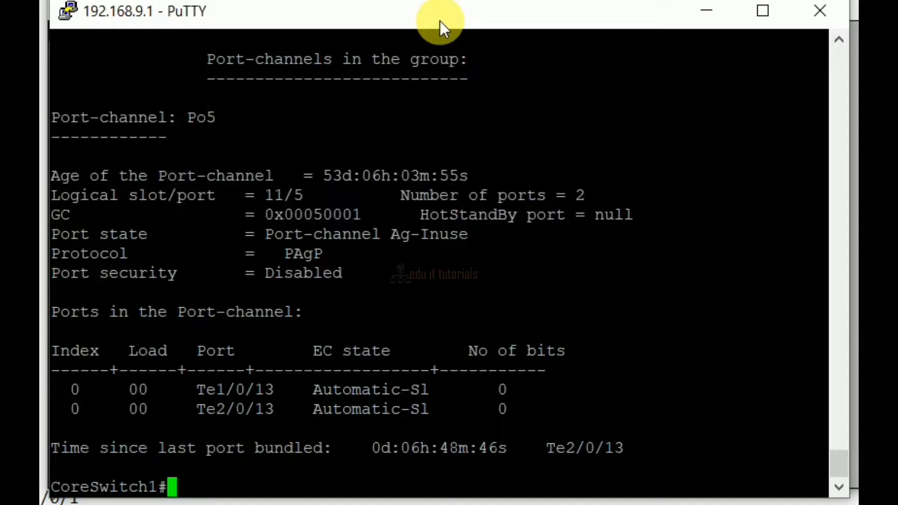
# Run 'show etherchannel 5 summary' showing Po5 on PAgP with both Te ports bundled
pyautogui.write('sh')
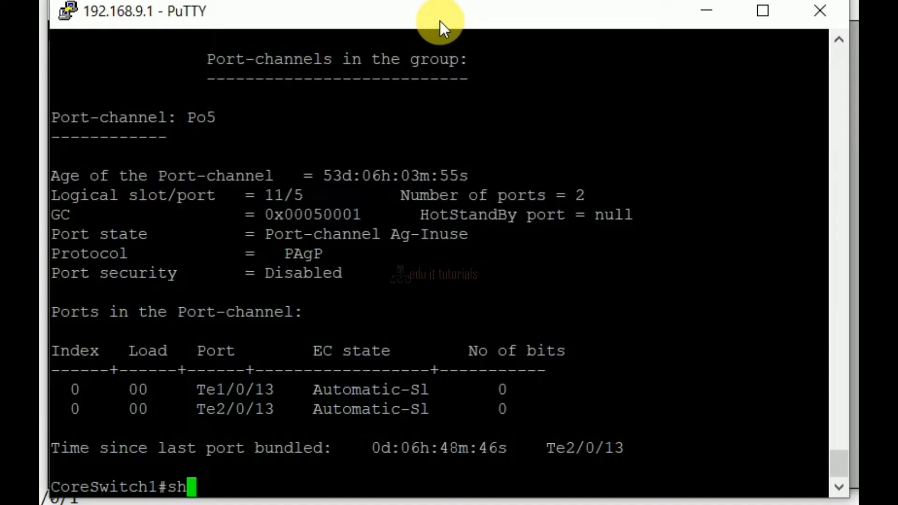
pyautogui.write('e')
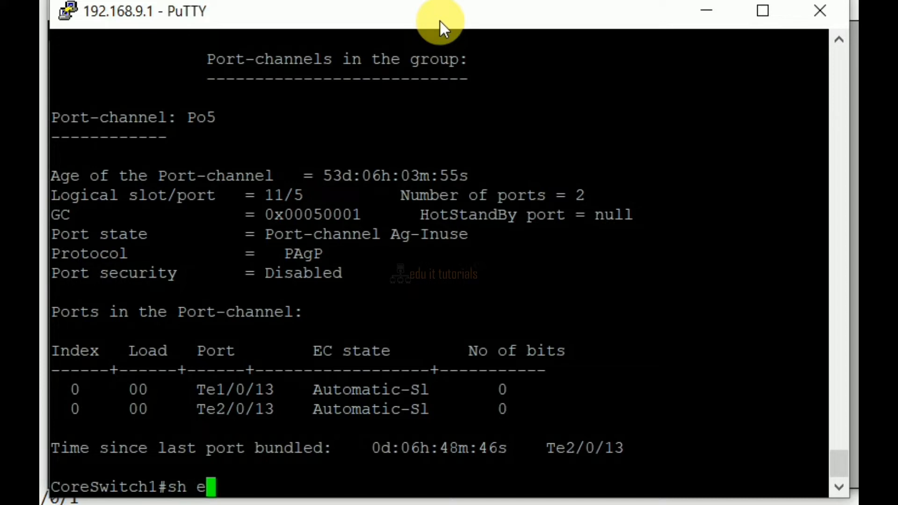
pyautogui.write('therchannel')
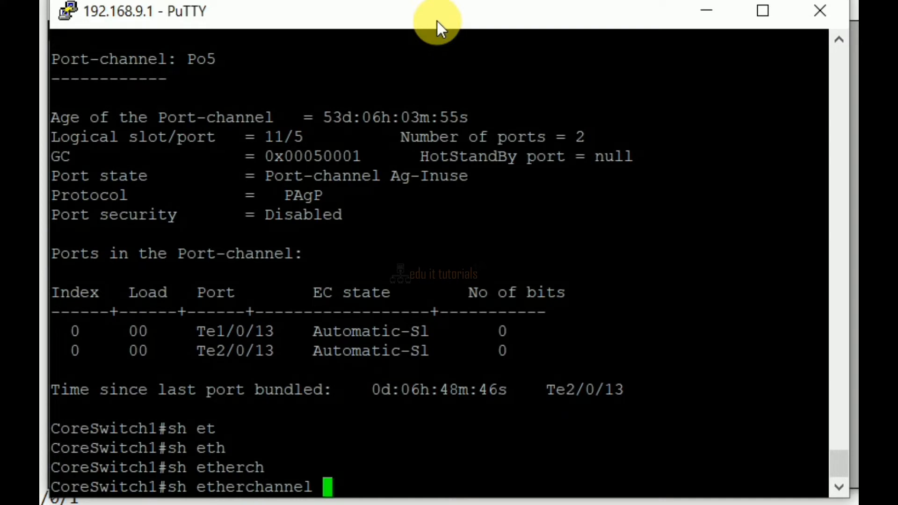
pyautogui.write('5')
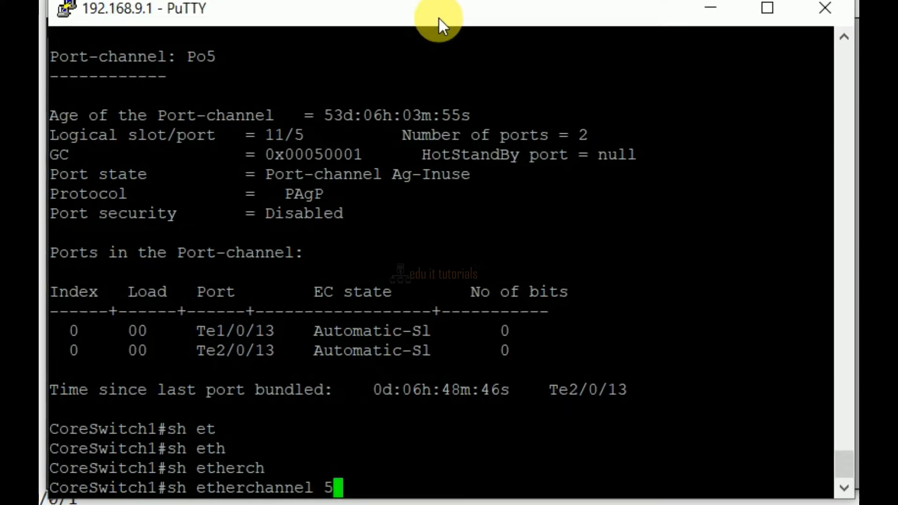
pyautogui.write('summary')
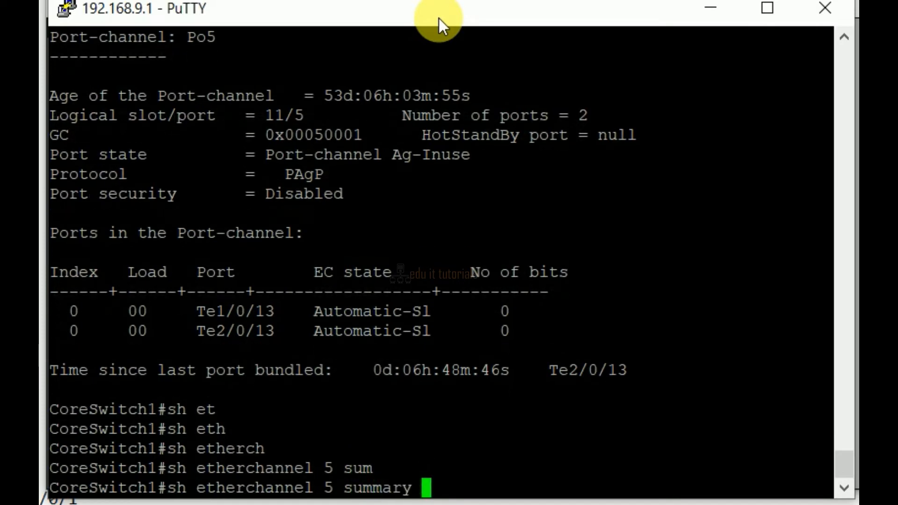
pyautogui.press('Return')
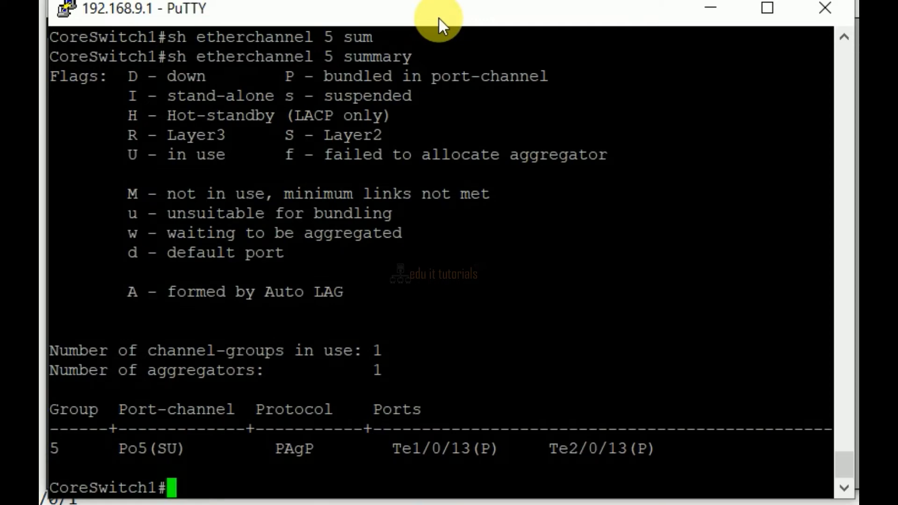
pyautogui.write('sh')
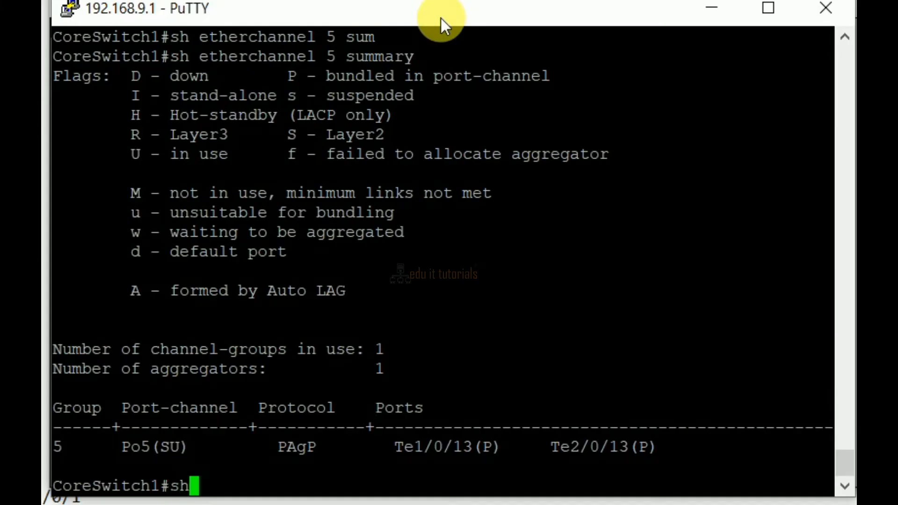
# Run 'show etherchannel 5 port-channel' to show Po5 in use with two PAgP ports
pyautogui.write('etherchannel 5')
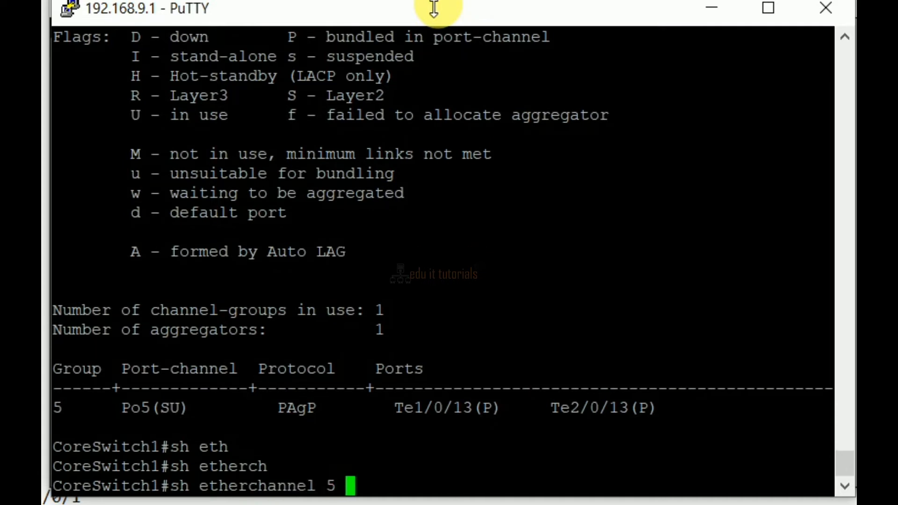
pyautogui.write('port')
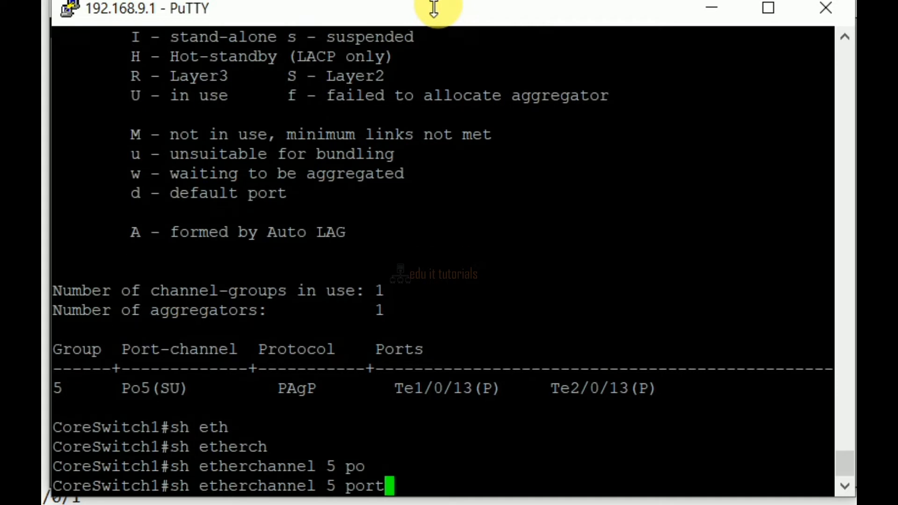
pyautogui.write('-c')
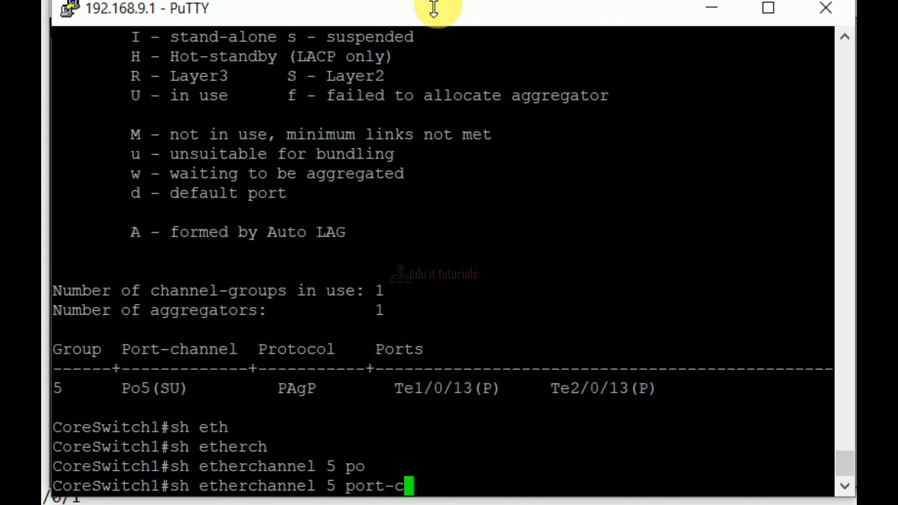
pyautogui.press('Return')
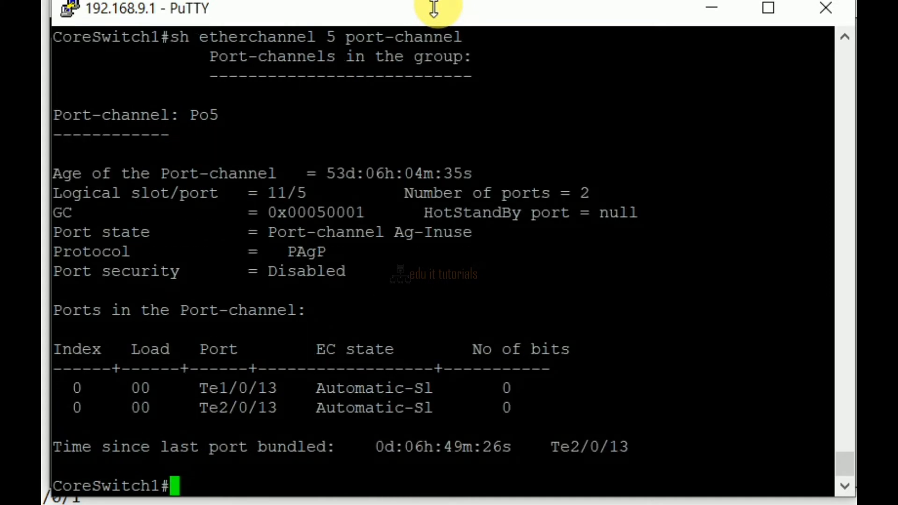
pyautogui.write('sh etherchannel')
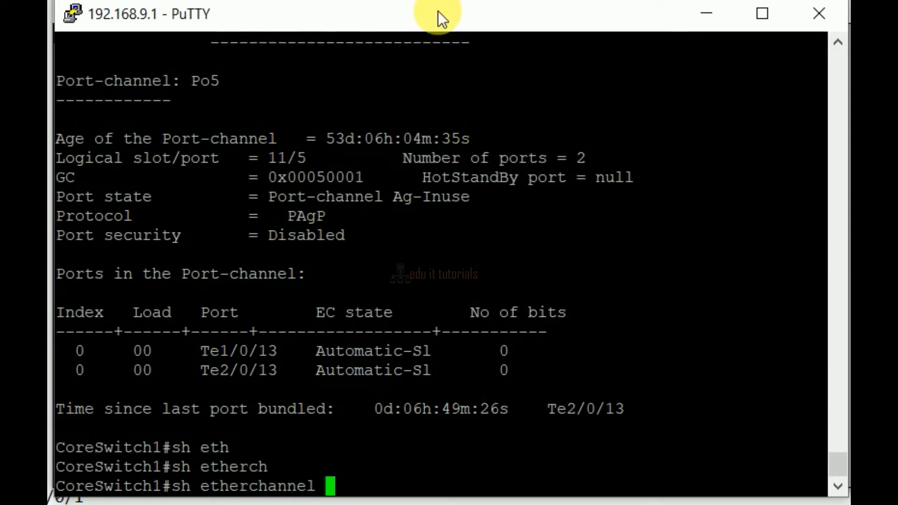
# Run 'show etherchannel protocol', confirming channel group 5 uses PAgP
pyautogui.write('protocol')
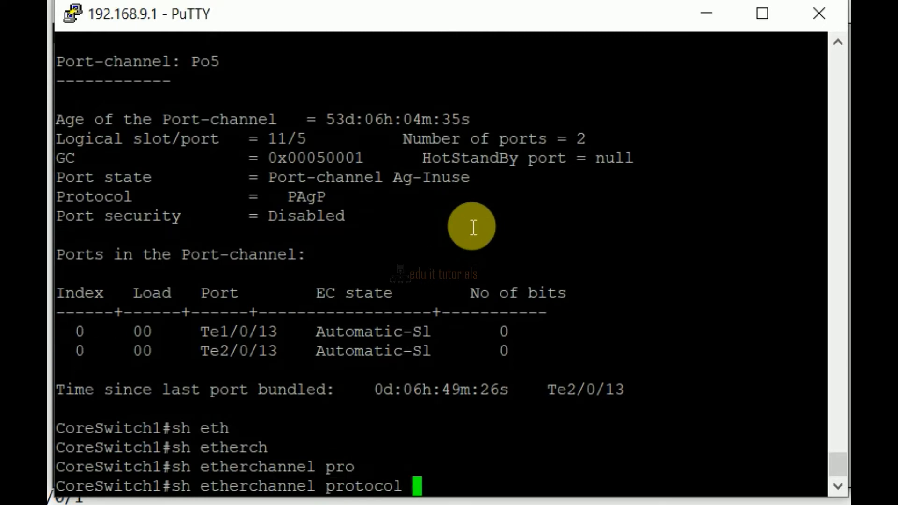
pyautogui.press('Return')
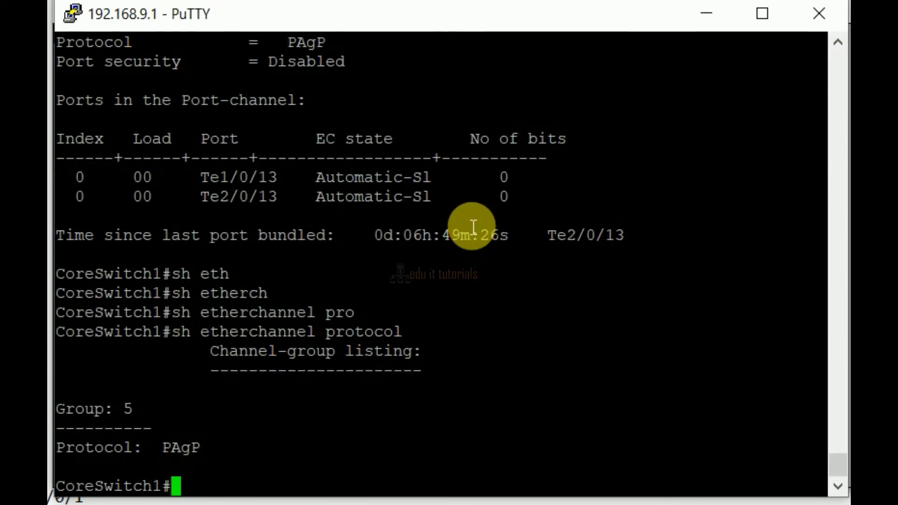
pyautogui.write('sh pag')
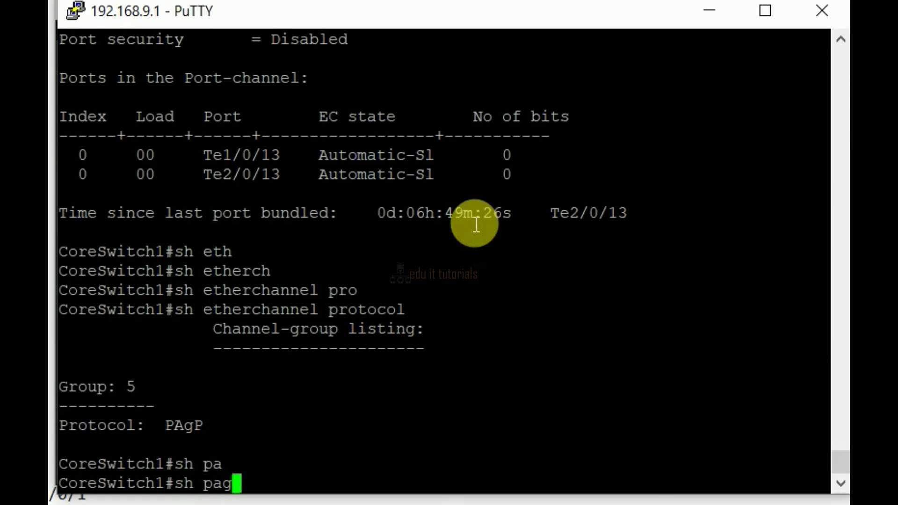
# Run 'show pagp 5 counters' showing Te1/0/13 and Te2/0/13 packets with zero errors
pyautogui.write('p')
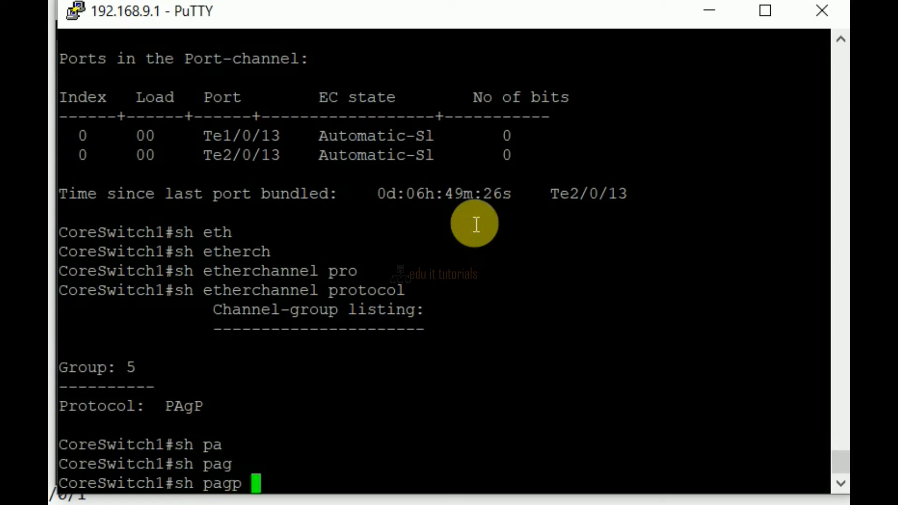
pyautogui.write('5 c')
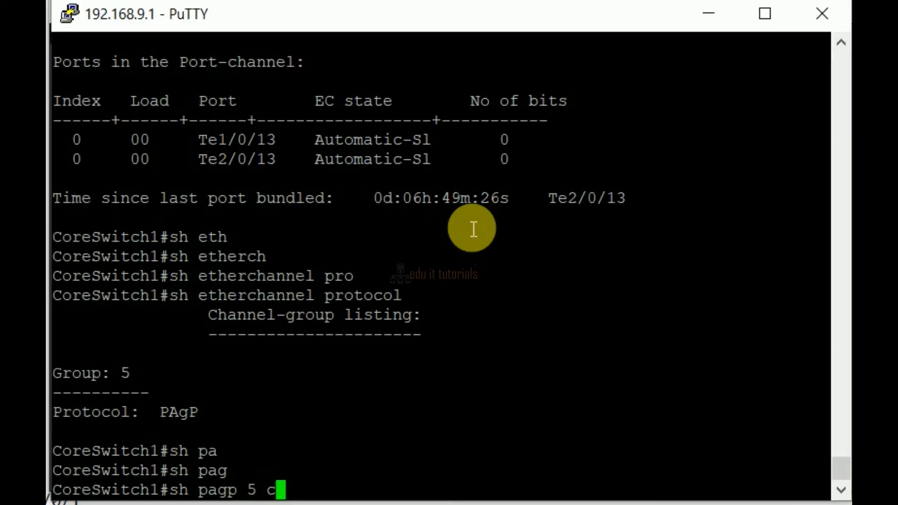
pyautogui.write('ounter')
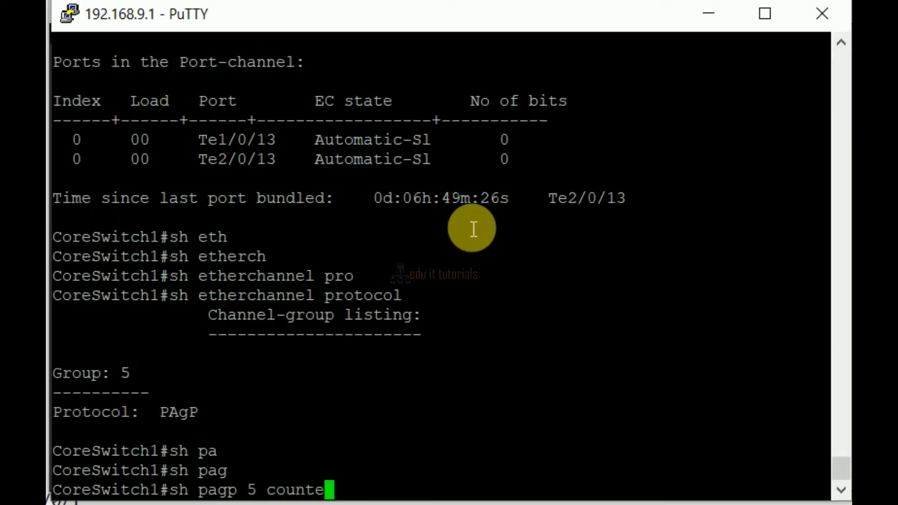
pyautogui.press('Return')
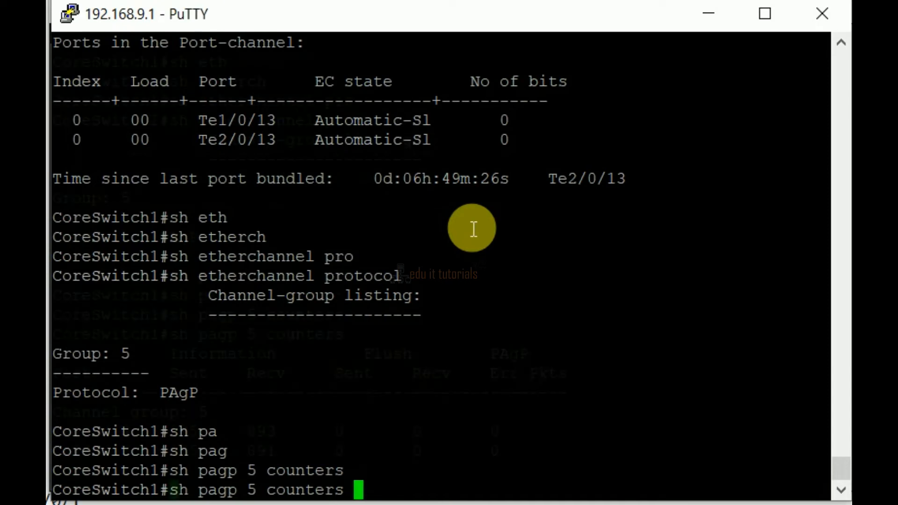
pyautogui.press('Return')
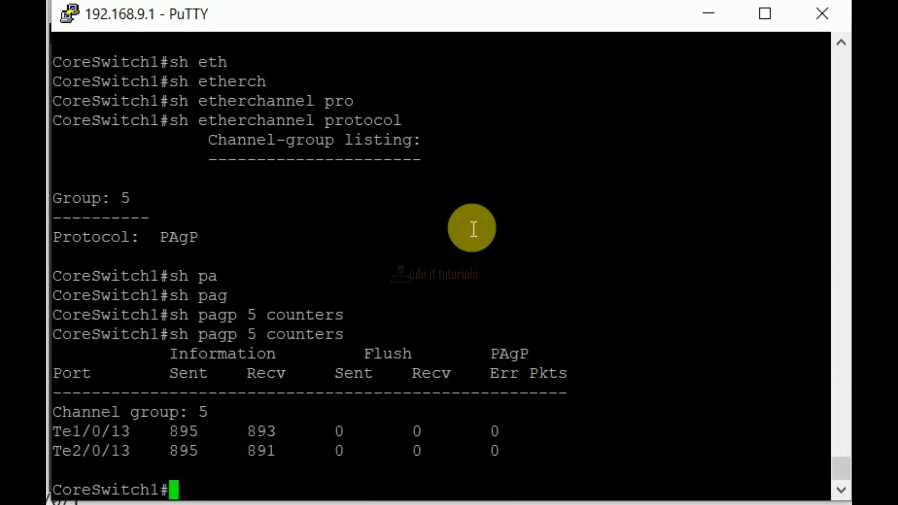
pyautogui.write('s')
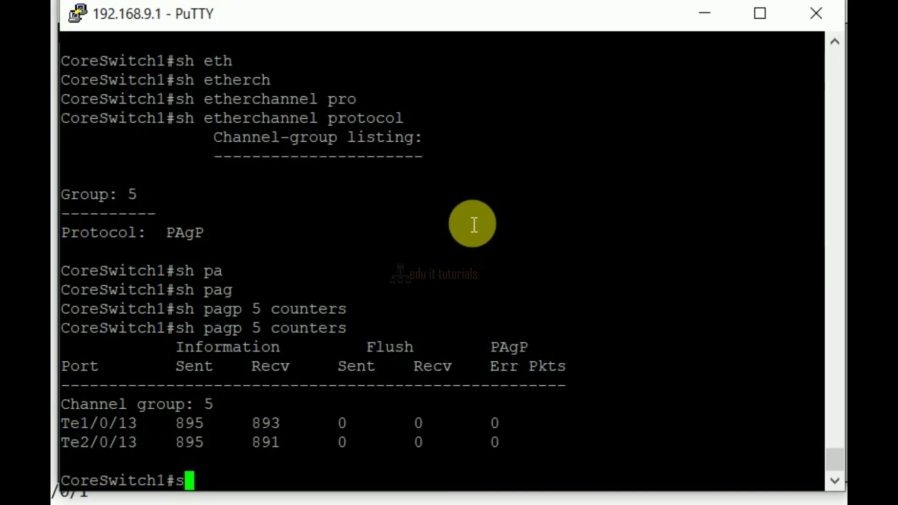
# Run 'show pagp 5 dual-active': detection enabled, version 1.1, Serverroom partner on Gi1/1/1-2
pyautogui.write('h')
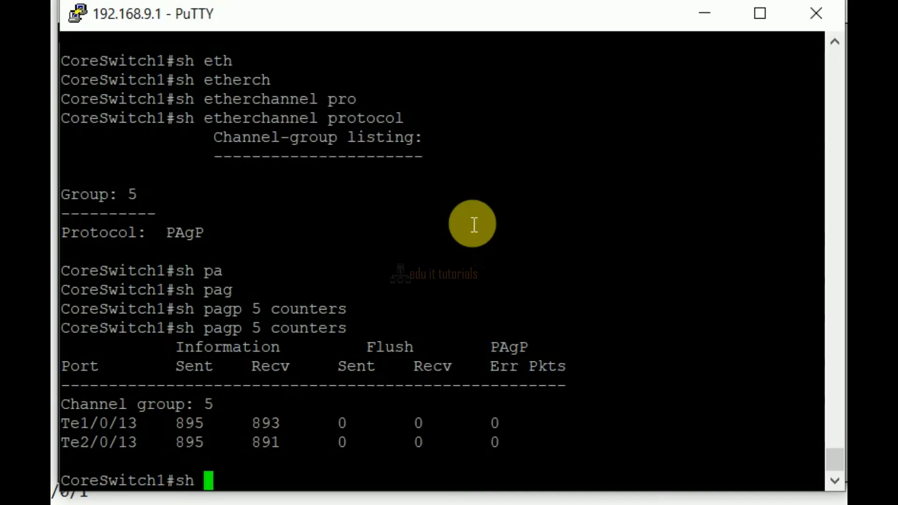
pyautogui.write('pagp')
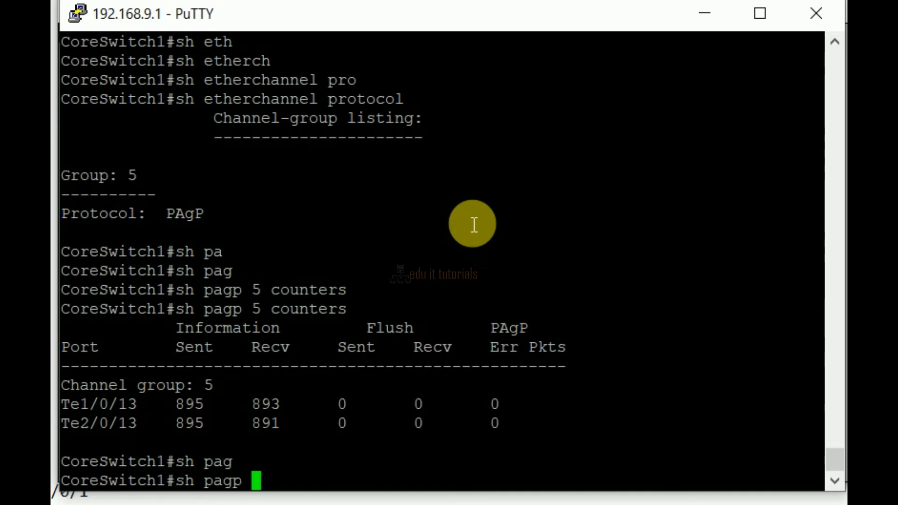
pyautogui.write('5 dual-active')
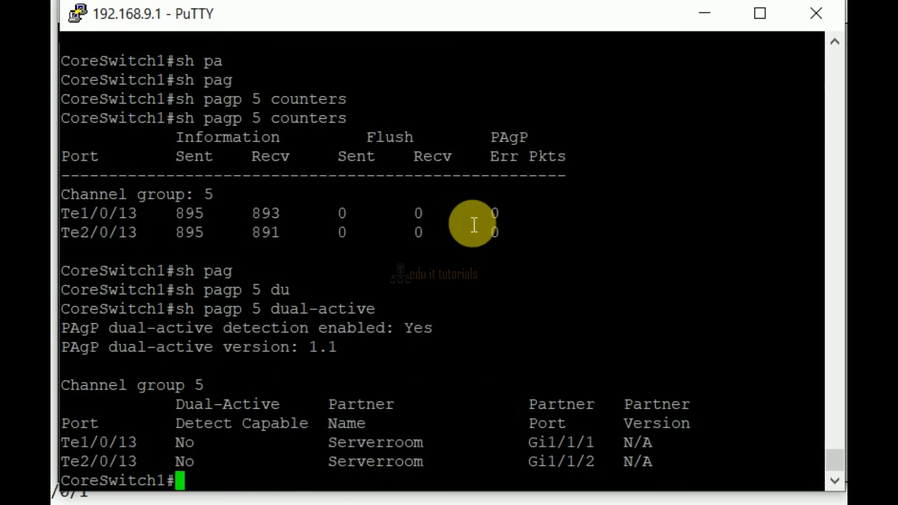
pyautogui.write('sh pagp')
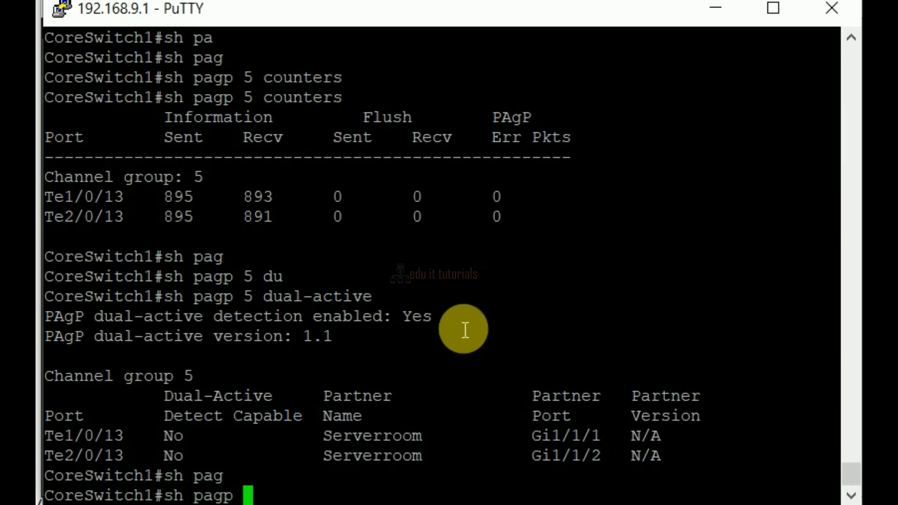
# Run 'show pagp 10 internal' (no interfaces configured), then begin 'show pagp 5 neighbor'
pyautogui.write('10 internal')
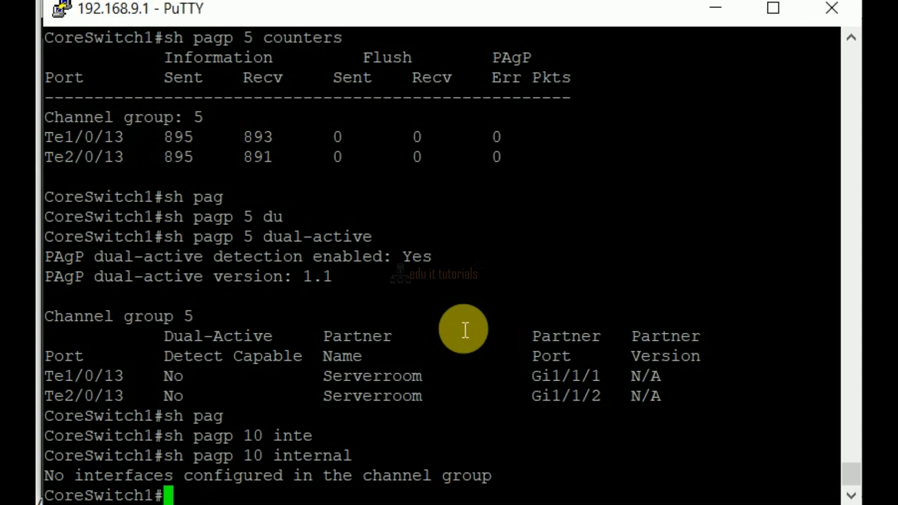
pyautogui.write('sh')
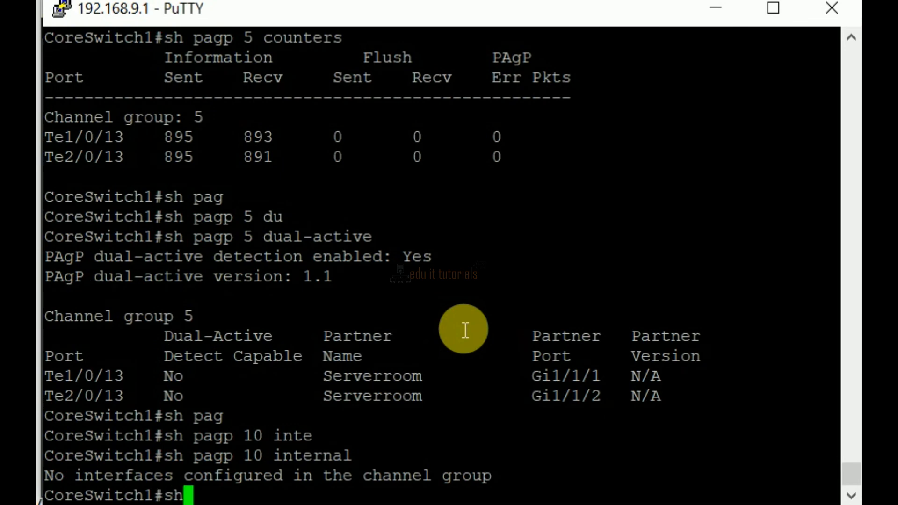
pyautogui.write('pagp')
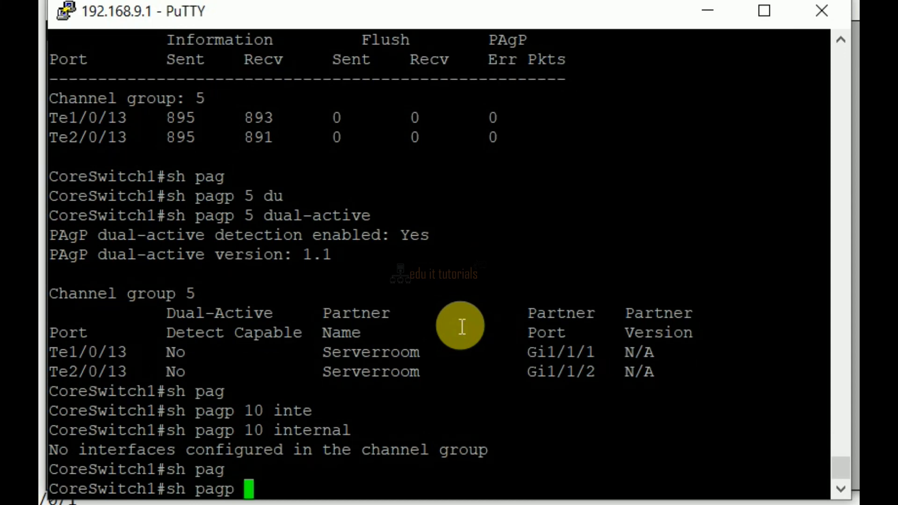
pyautogui.write('5')
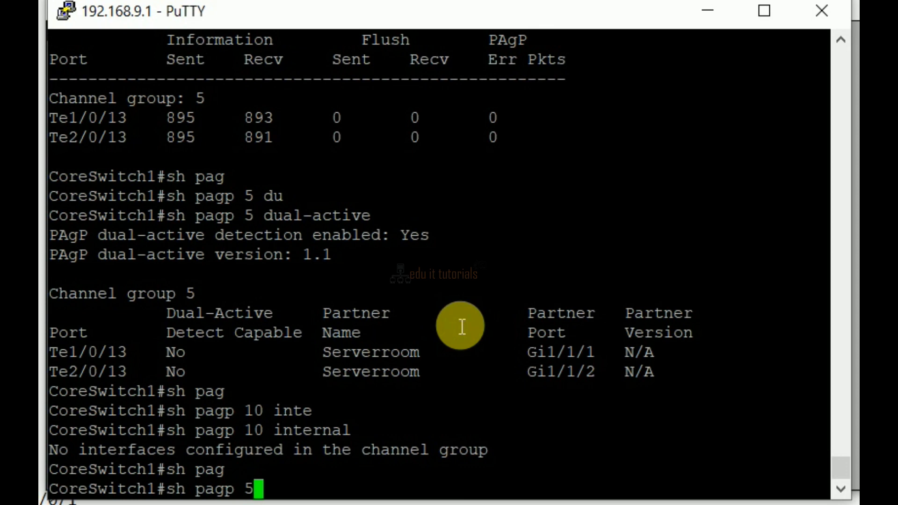
pyautogui.write('ne')
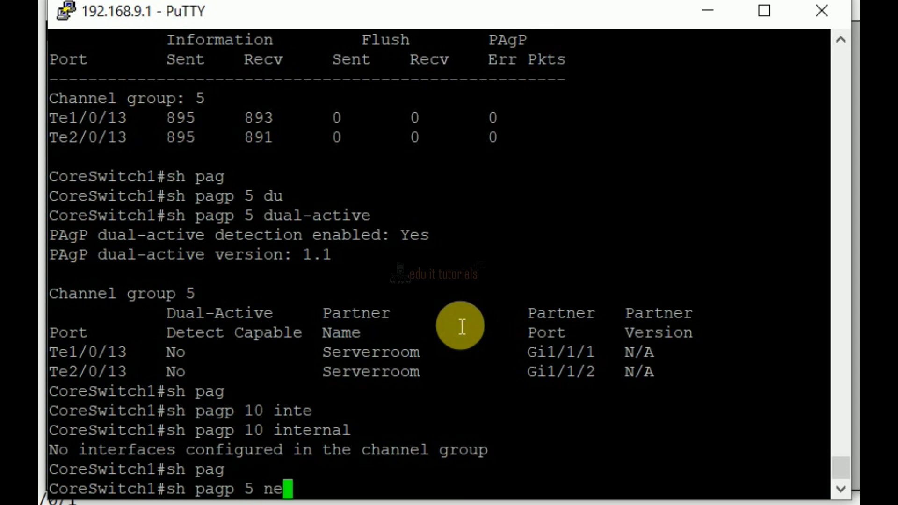